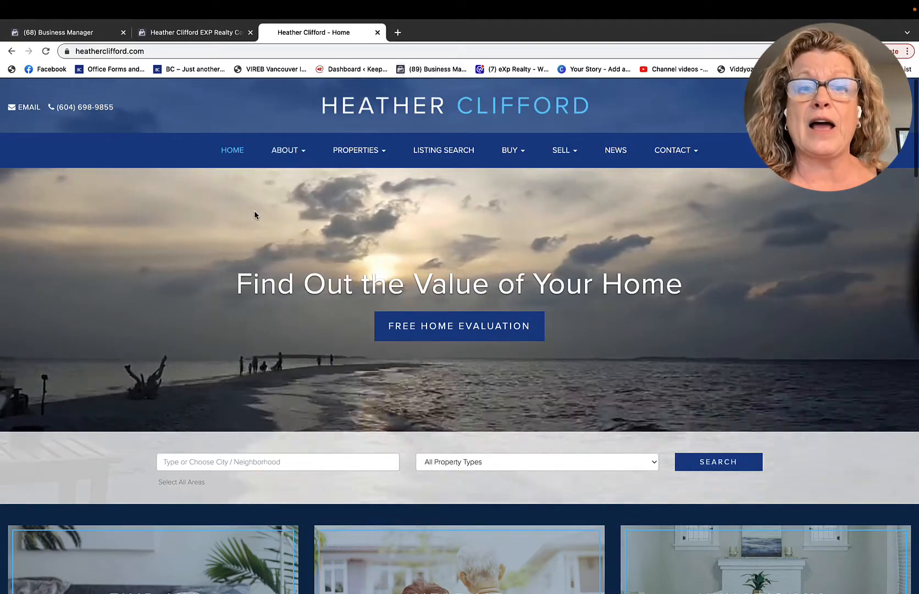
{"action": "mouse_move", "coordinate": [228, 222]}
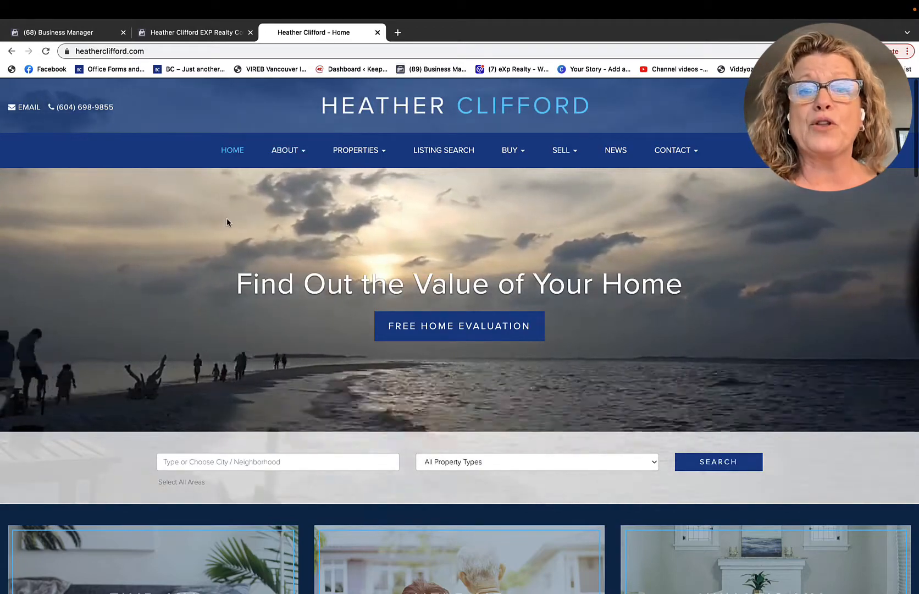
Browse to the website's Featured Properties list under Properties.
{"action": "left_click", "coordinate": [358, 149]}
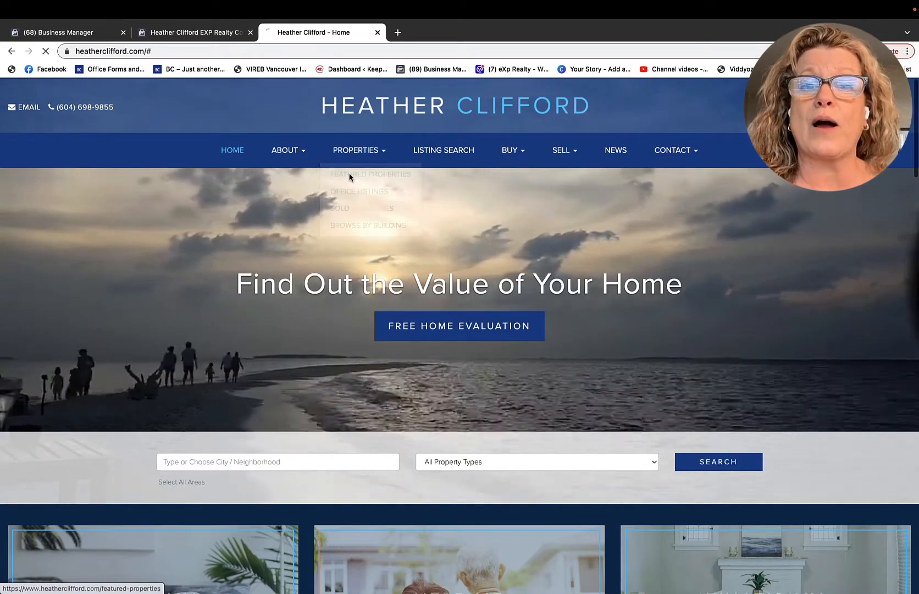
{"action": "left_click", "coordinate": [368, 173]}
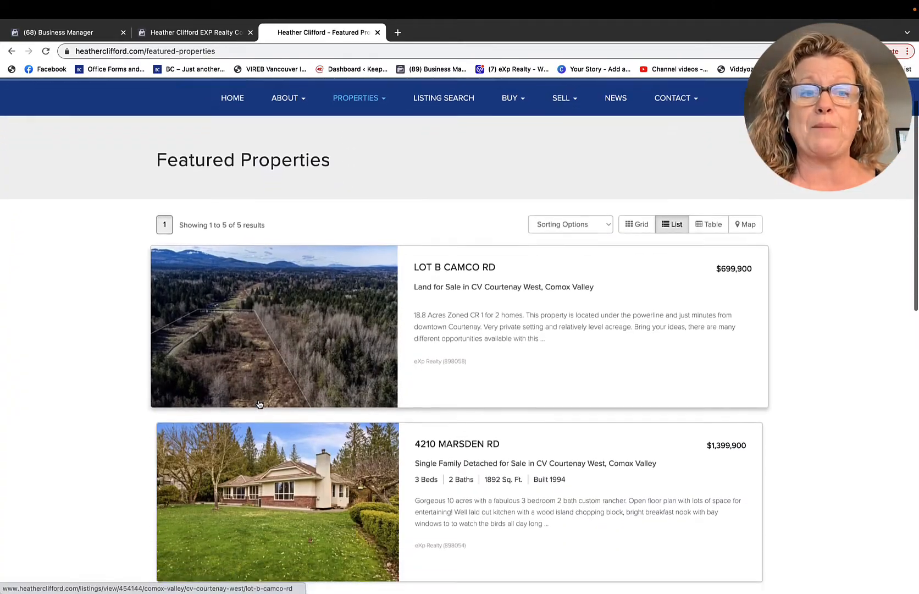
{"action": "scroll", "scroll_direction": "down", "scroll_amount": 3}
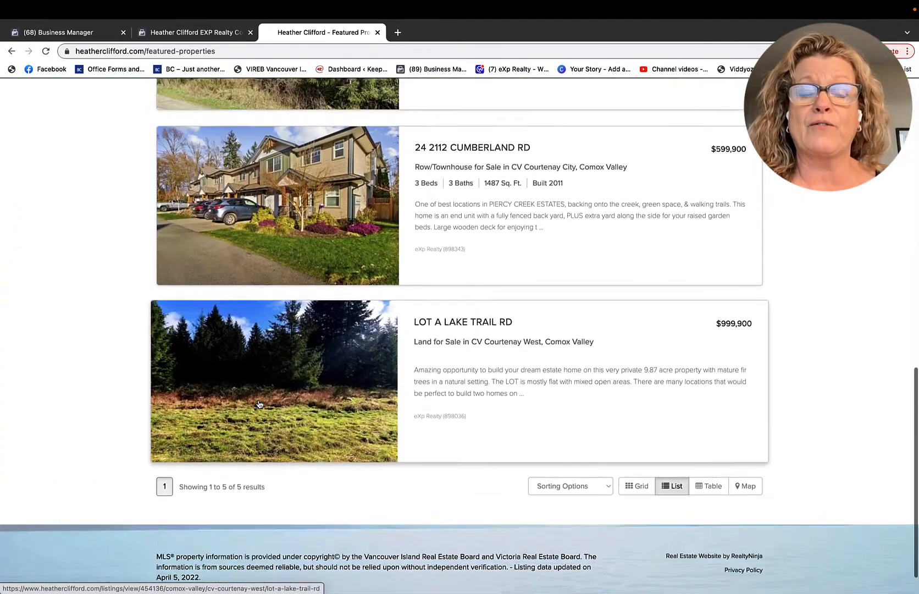
{"action": "scroll", "scroll_direction": "up", "scroll_amount": 3}
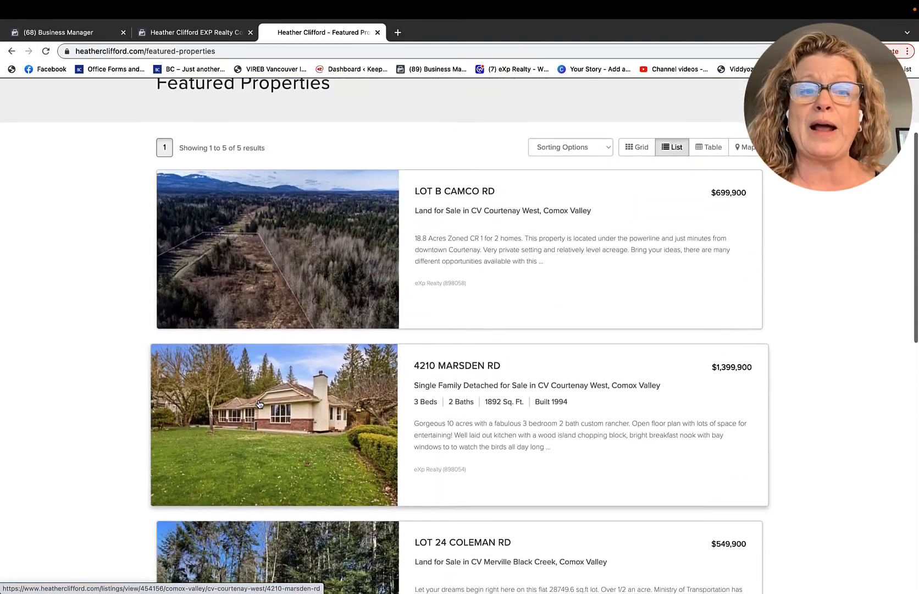
{"action": "scroll", "scroll_direction": "down", "scroll_amount": 3}
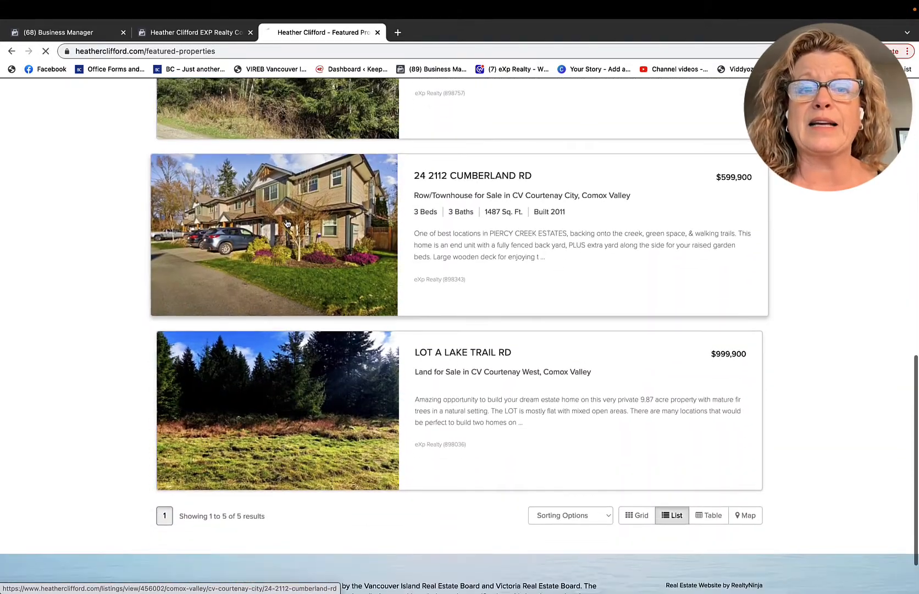
{"action": "left_click", "coordinate": [287, 223]}
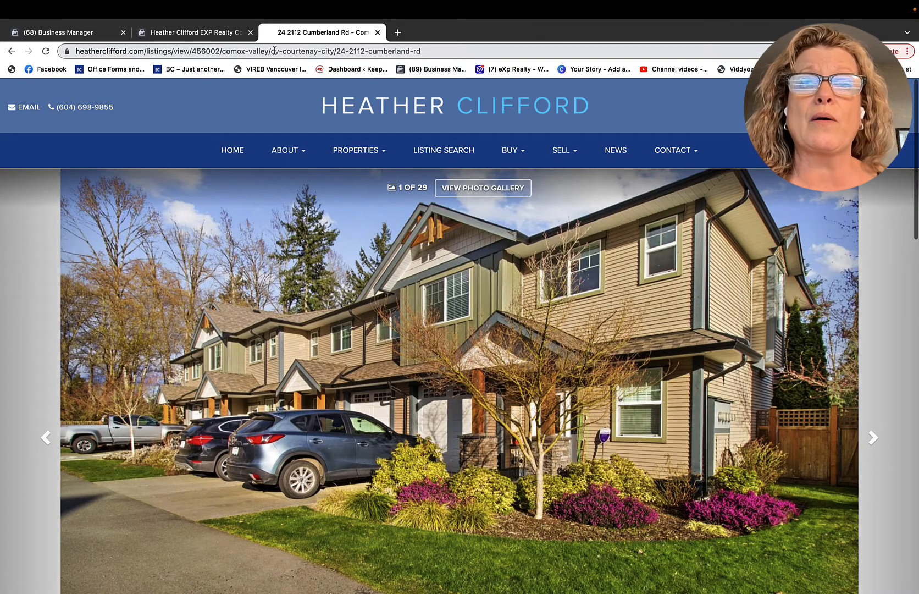
{"action": "scroll", "scroll_direction": "down", "scroll_amount": 3}
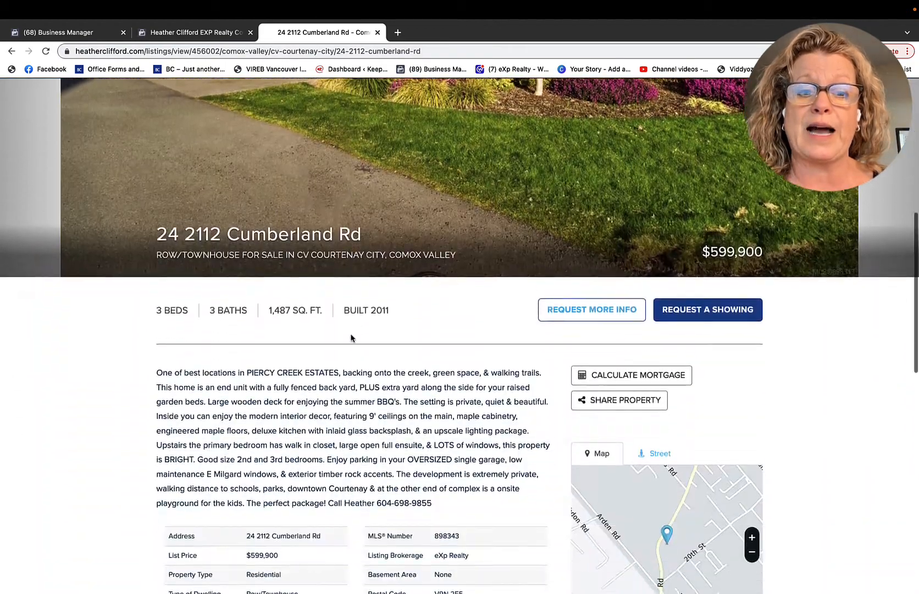
{"action": "scroll", "scroll_direction": "down", "scroll_amount": 3}
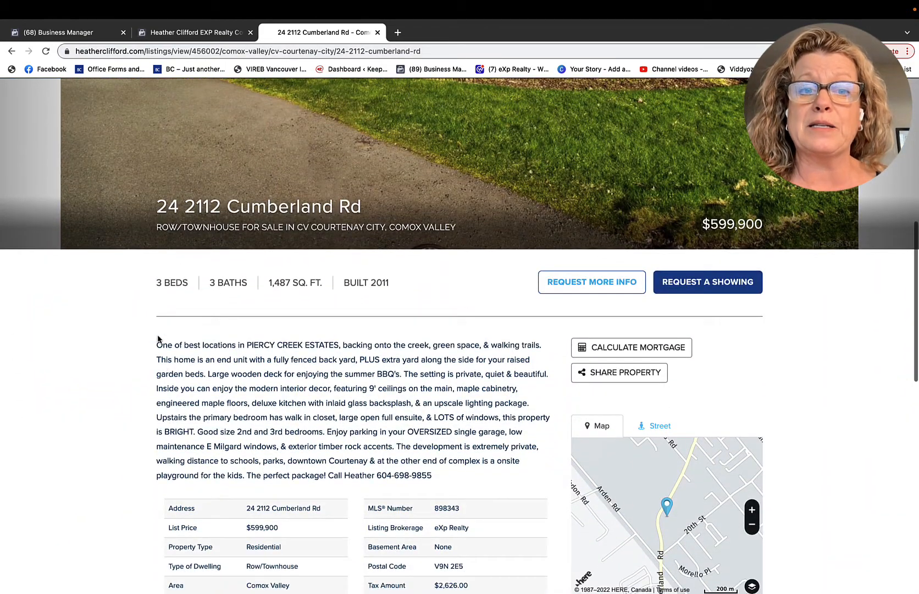
{"action": "scroll", "scroll_direction": "up", "scroll_amount": 3}
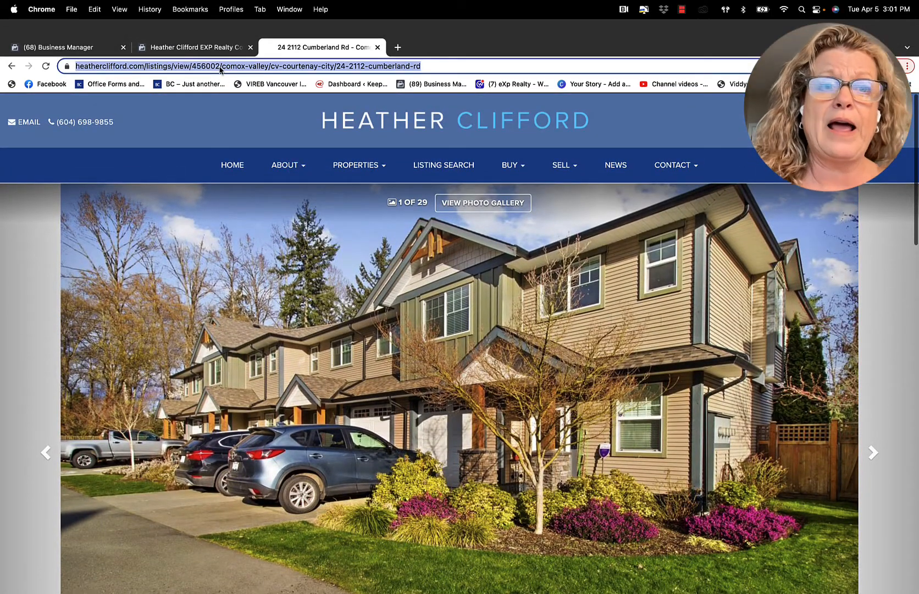
Switch to the Heather Clifford EXP Realty Comox Valley Facebook page tab.
{"action": "left_click", "coordinate": [193, 32]}
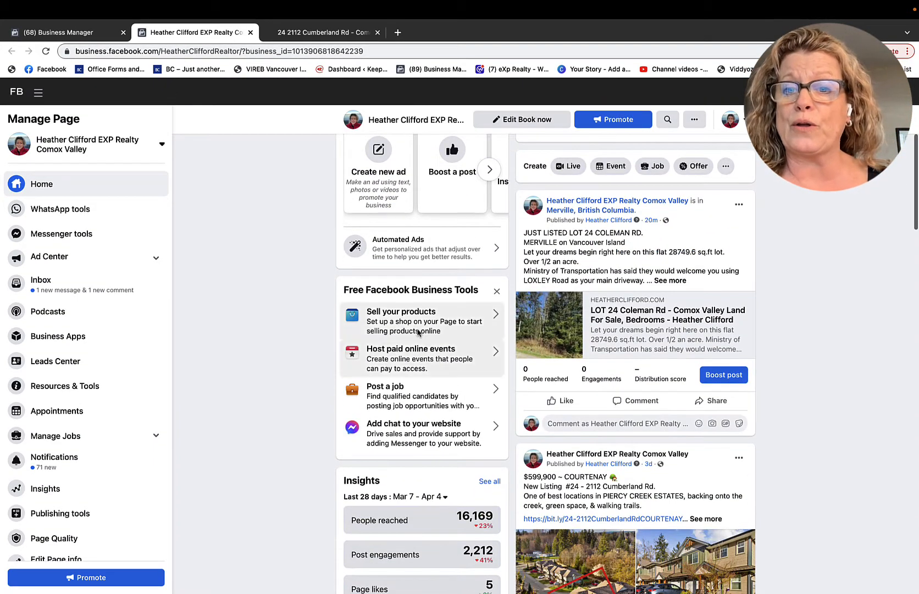
{"action": "mouse_move", "coordinate": [624, 195]}
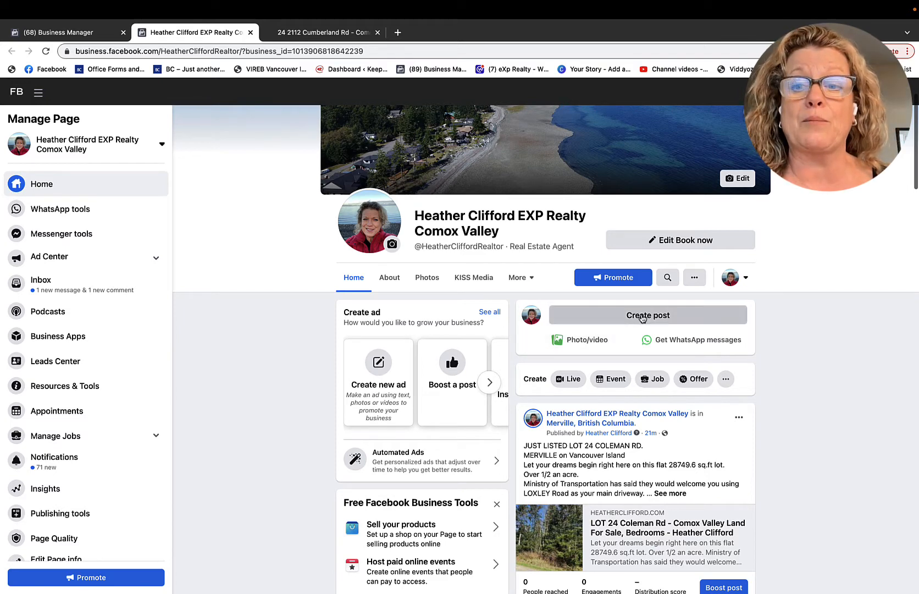
Start a new page post containing the Cumberland Rd listing URL from heatherclifford.com.
{"action": "left_click", "coordinate": [647, 314]}
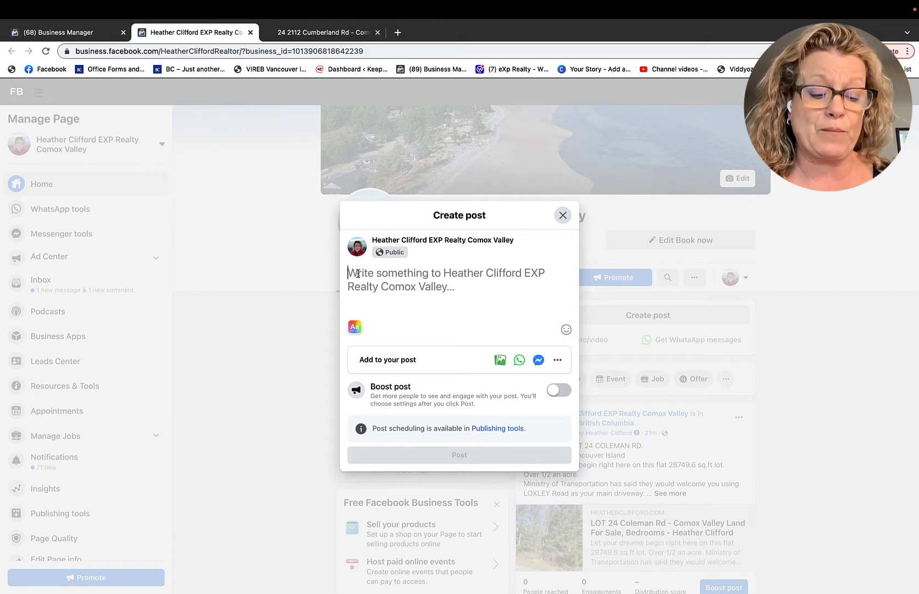
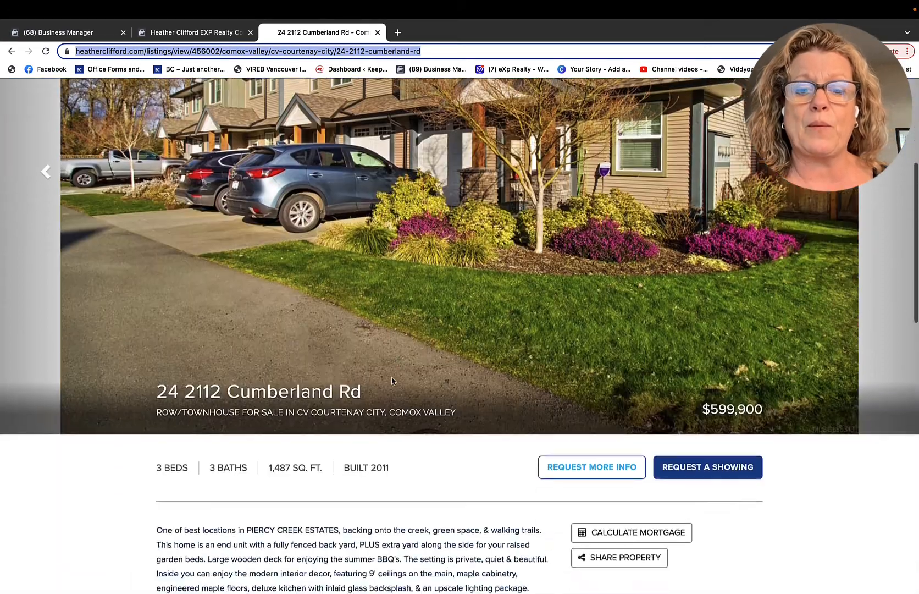
Select the Cumberland Rd listing description text to copy into the post.
{"action": "scroll", "scroll_direction": "down", "scroll_amount": 3}
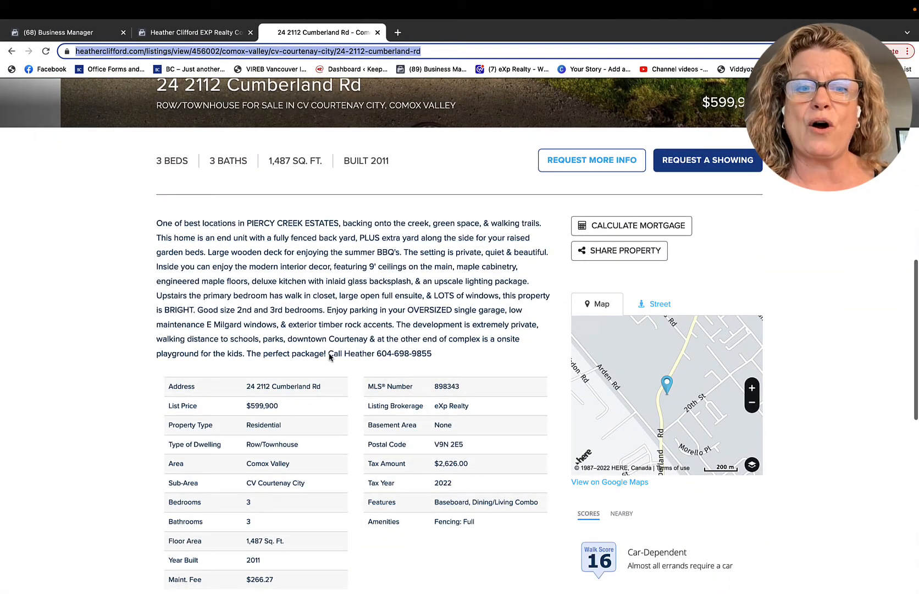
{"action": "left_click_drag", "start_coordinate": [154, 223], "coordinate": [323, 352]}
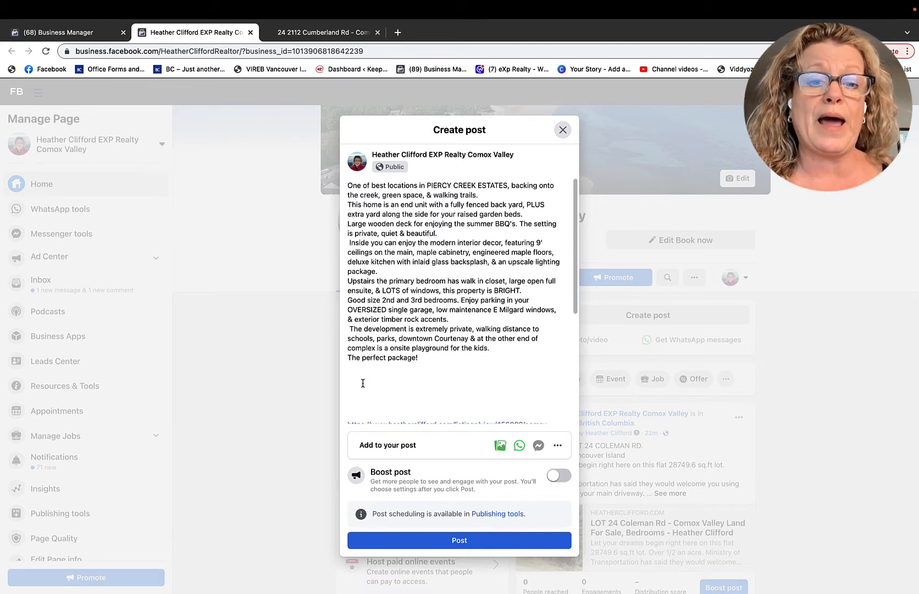
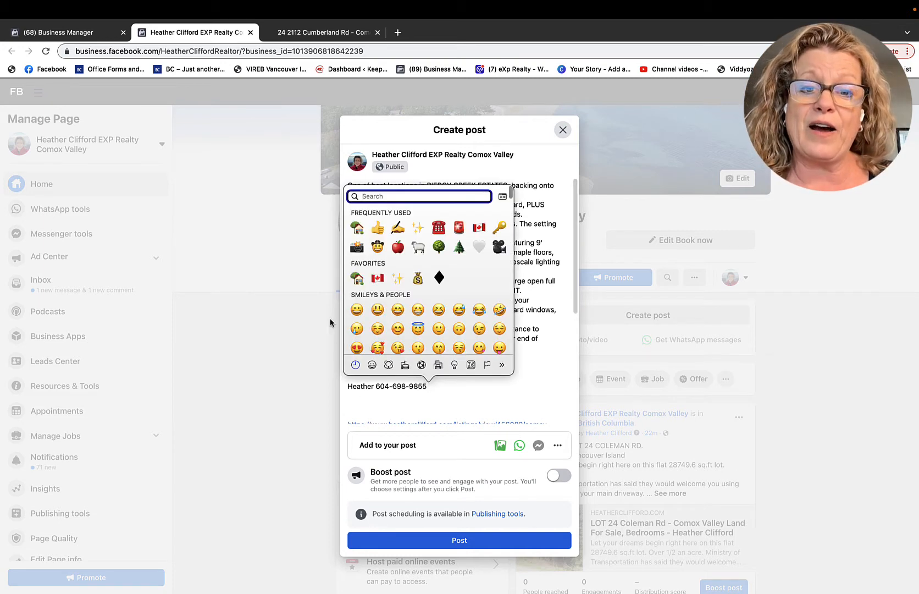
Add Heather's call-to-action phone line and an emoji to the end of the post.
{"action": "left_click", "coordinate": [436, 230]}
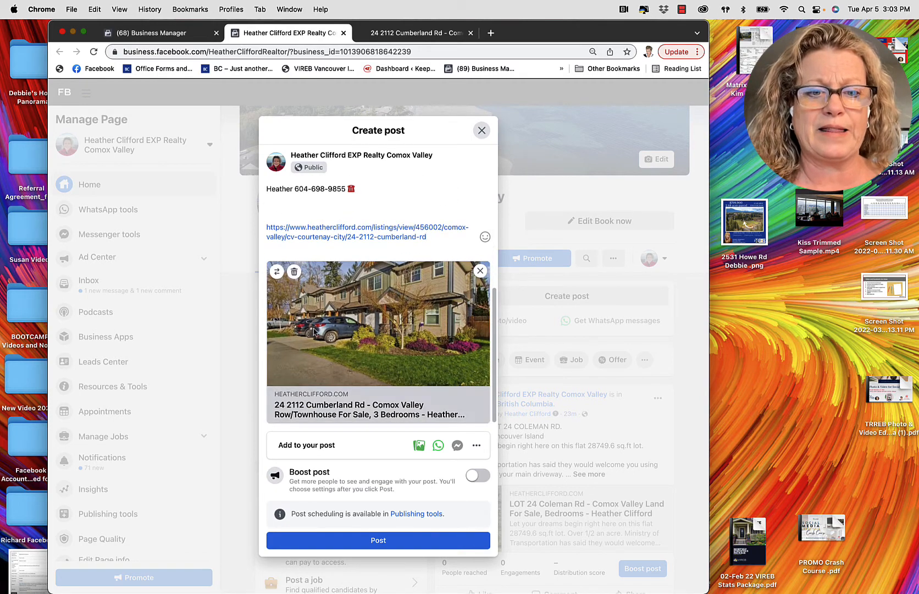
{"action": "mouse_move", "coordinate": [382, 286]}
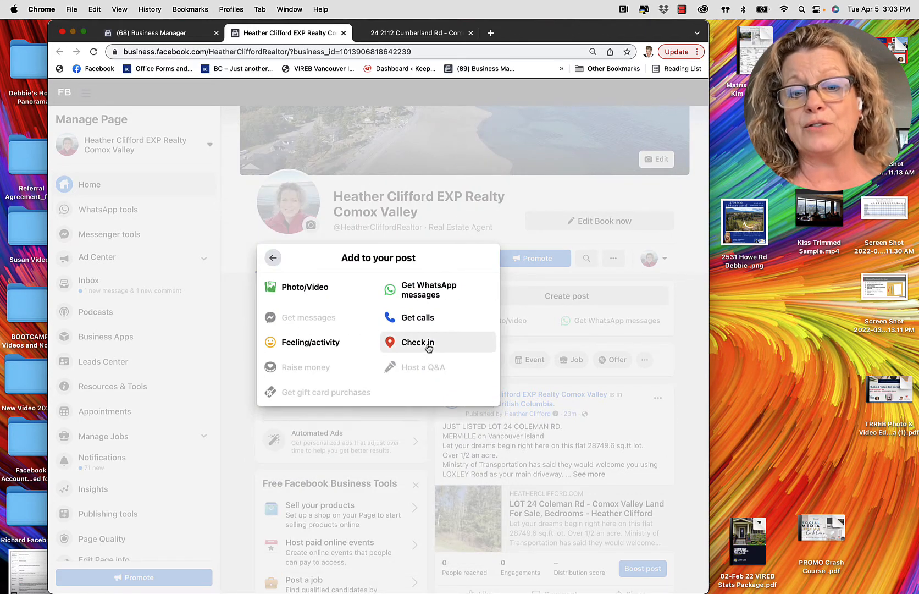
Tag the post with Courtenay as its location.
{"action": "left_click", "coordinate": [417, 341]}
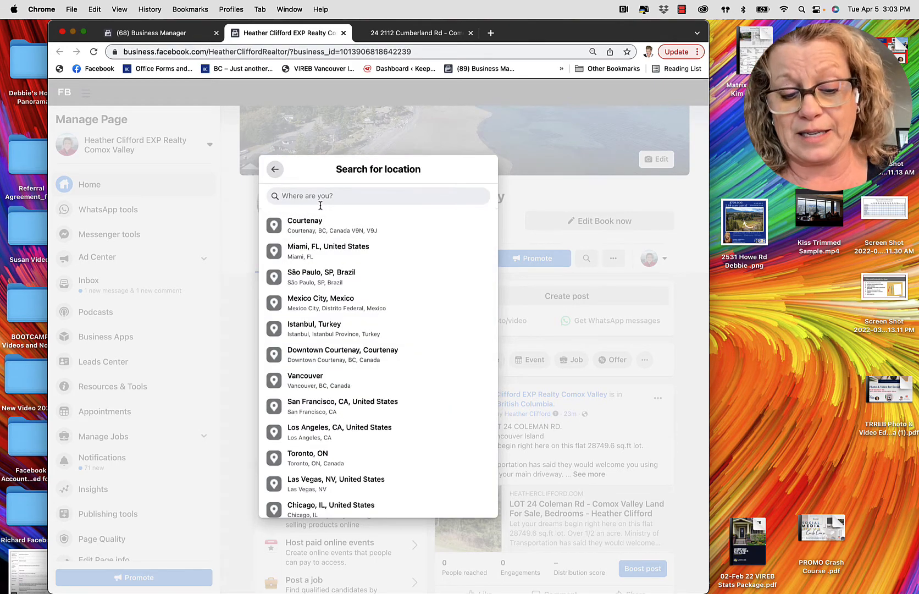
{"action": "type", "text": "courtenay br"}
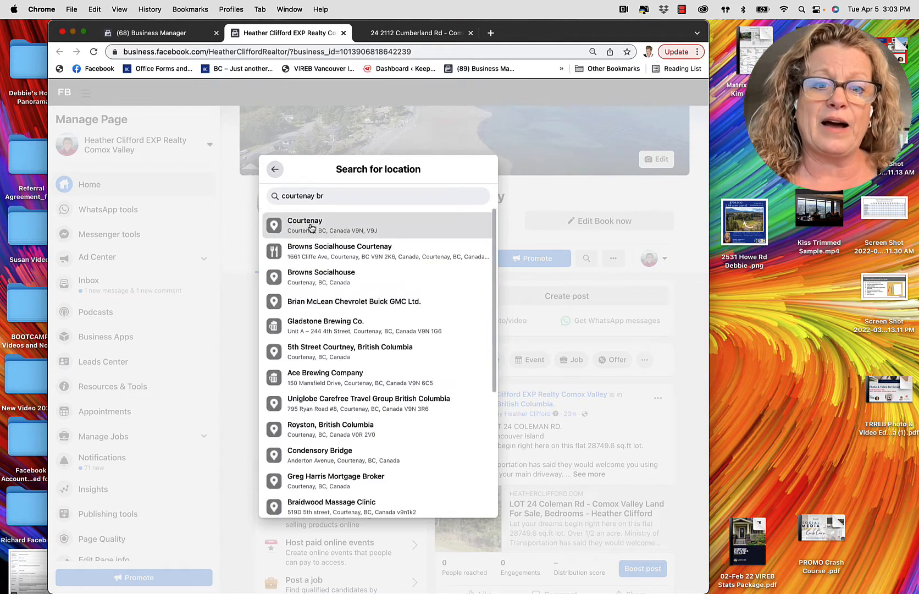
{"action": "left_click", "coordinate": [305, 225]}
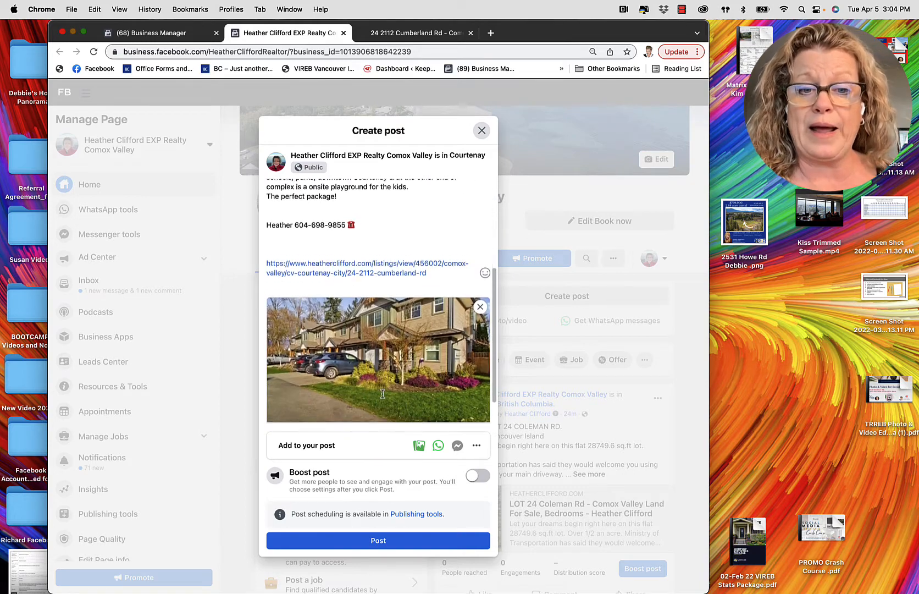
{"action": "left_click", "coordinate": [482, 130]}
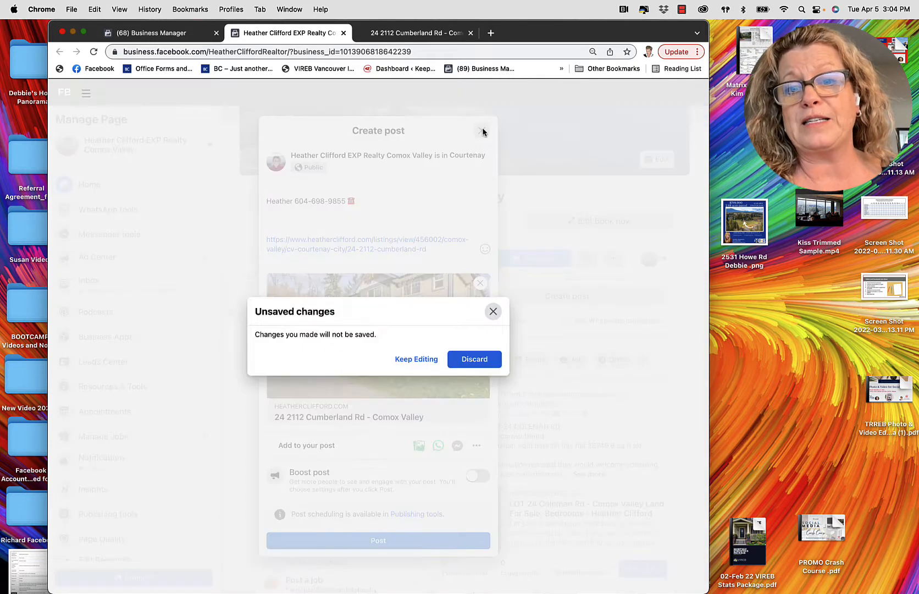
{"action": "left_click", "coordinate": [473, 358]}
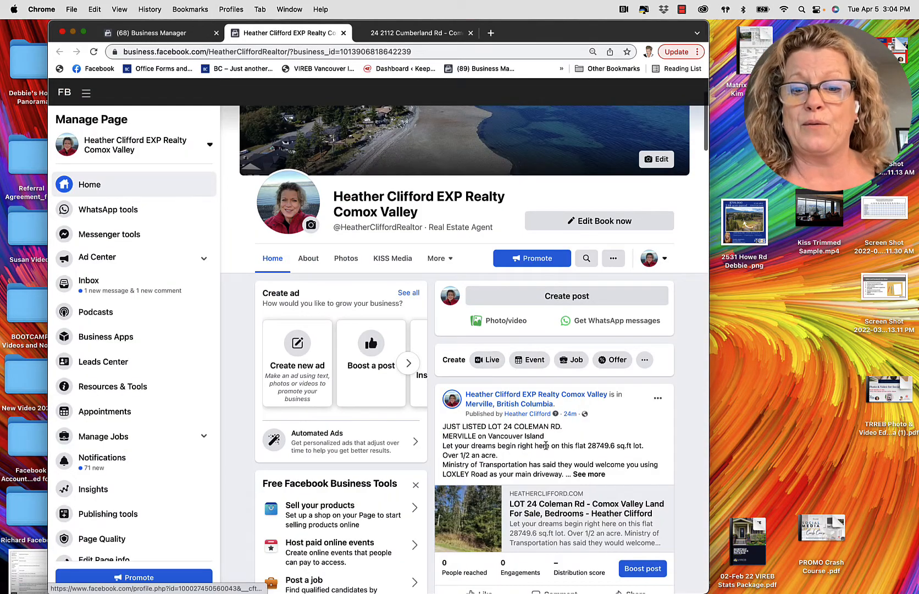
{"action": "scroll", "scroll_direction": "down", "scroll_amount": 3}
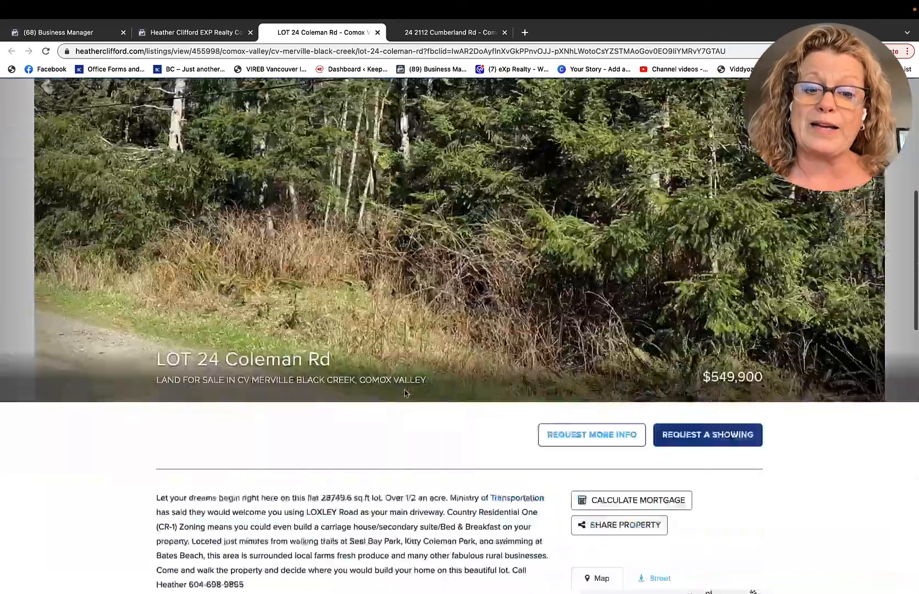
{"action": "scroll", "scroll_direction": "up", "scroll_amount": 3}
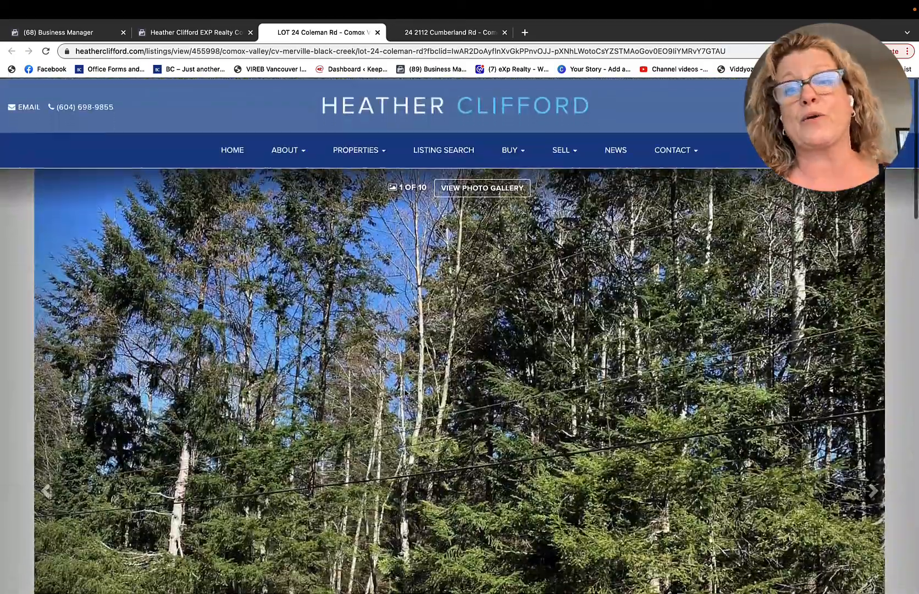
{"action": "scroll", "scroll_direction": "down", "scroll_amount": 3}
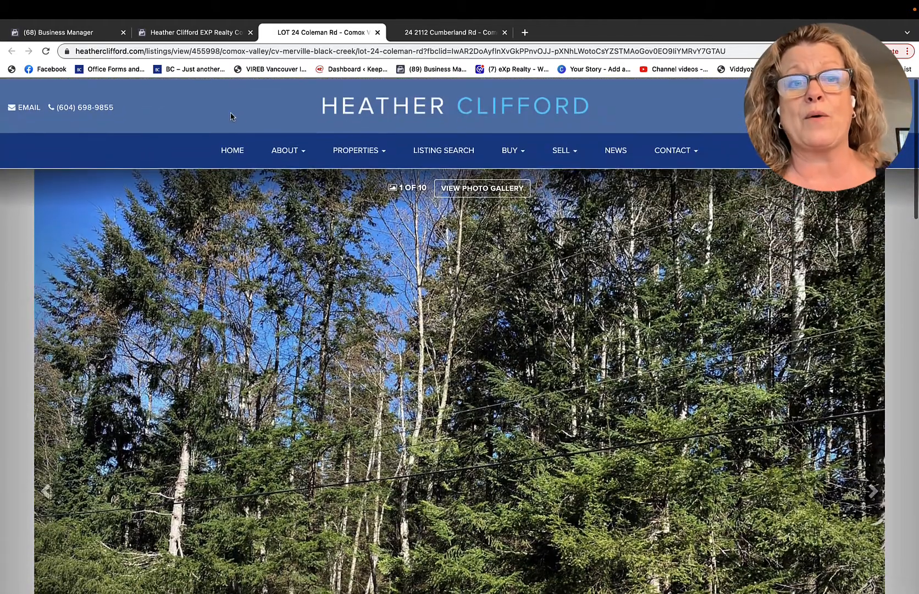
{"action": "left_click", "coordinate": [234, 50]}
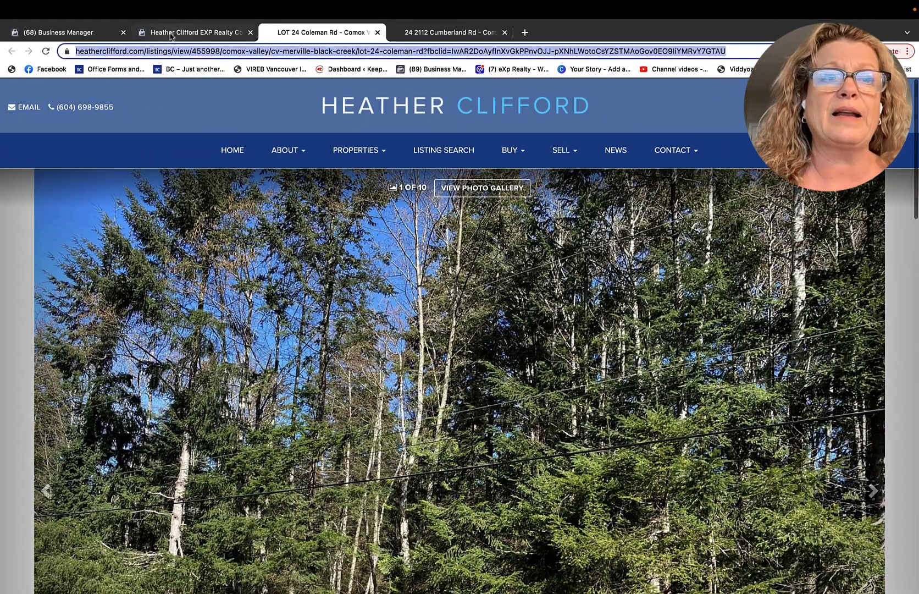
{"action": "left_click", "coordinate": [194, 32]}
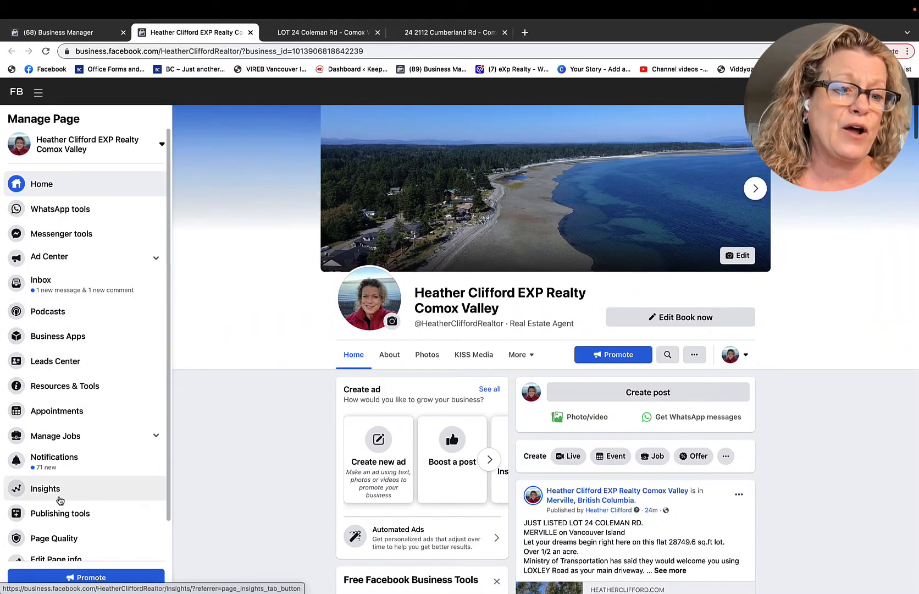
Go through the page's Publishing tools into Creator Studio.
{"action": "left_click", "coordinate": [59, 512]}
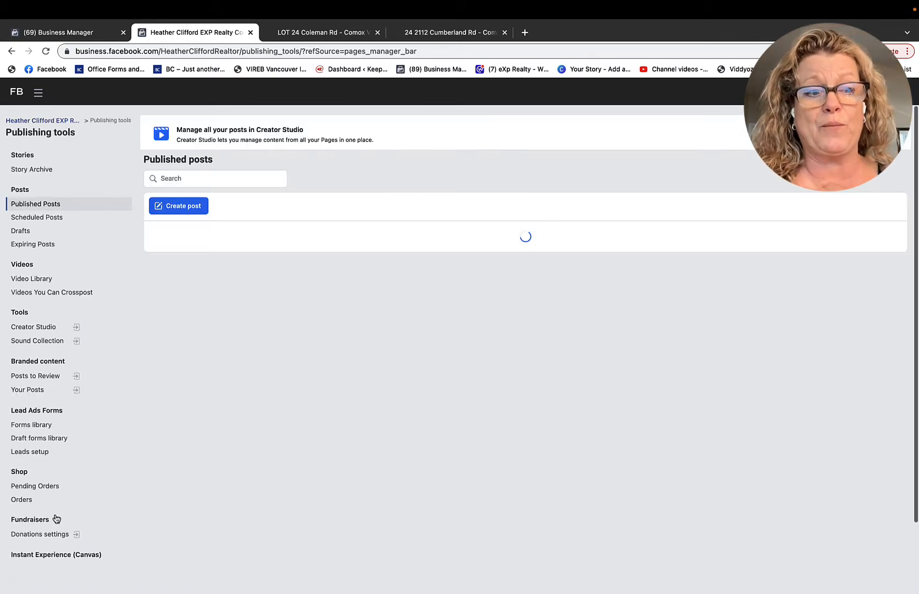
{"action": "left_click", "coordinate": [33, 327]}
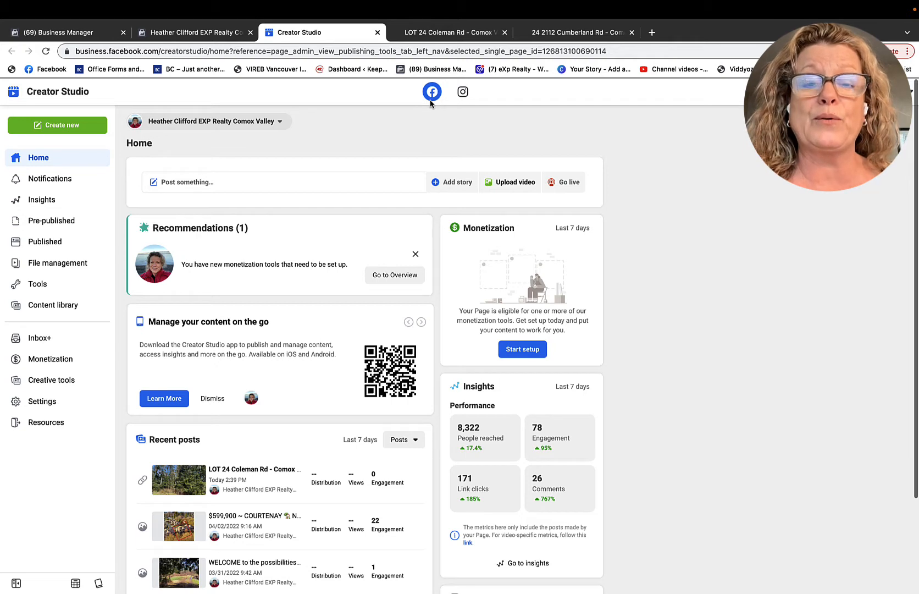
{"action": "left_click", "coordinate": [57, 125]}
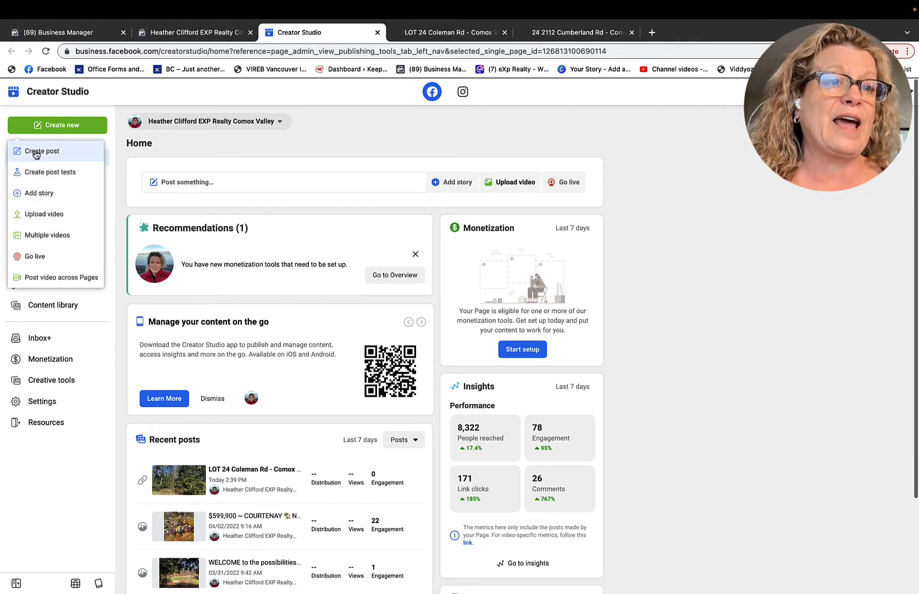
{"action": "left_click", "coordinate": [40, 152]}
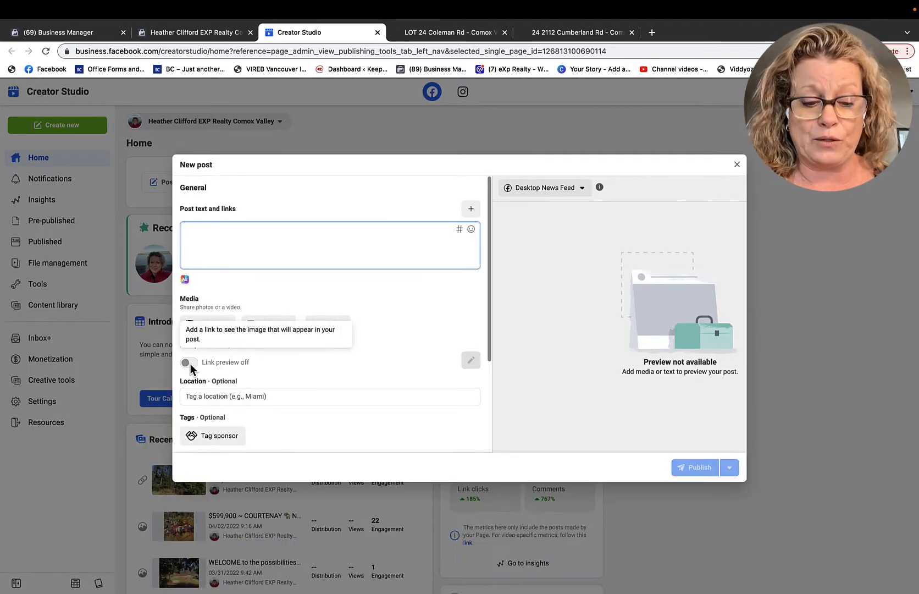
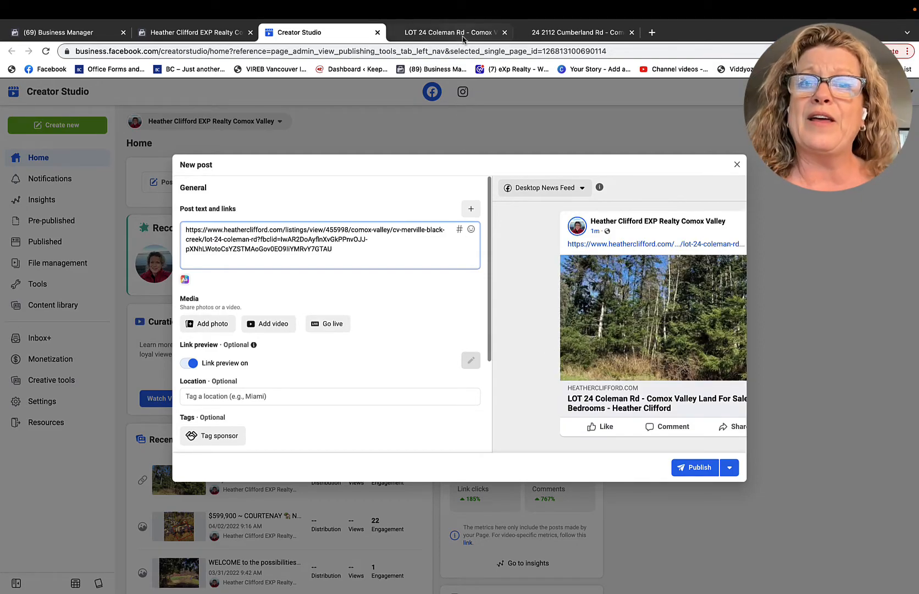
{"action": "left_click", "coordinate": [448, 32]}
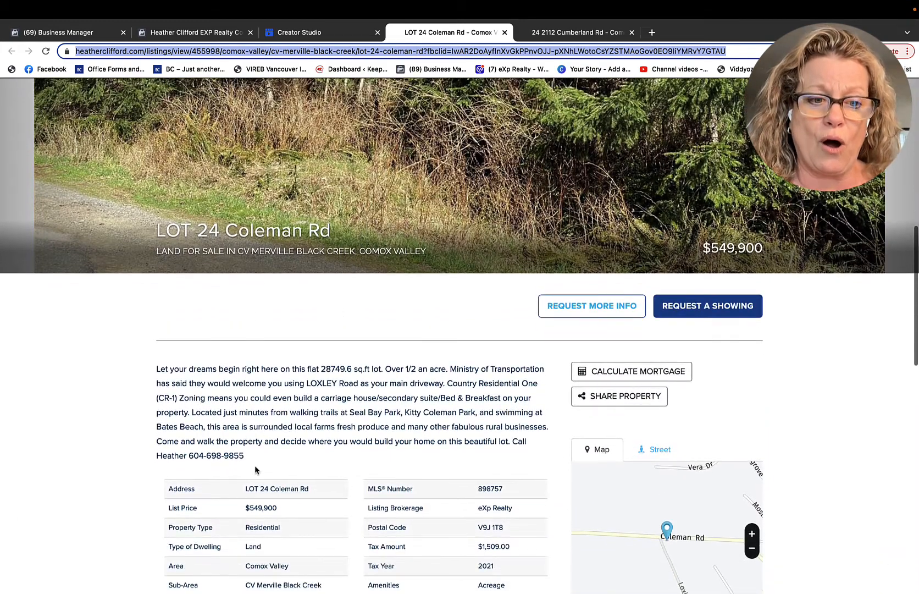
{"action": "left_click_drag", "start_coordinate": [156, 368], "coordinate": [244, 455]}
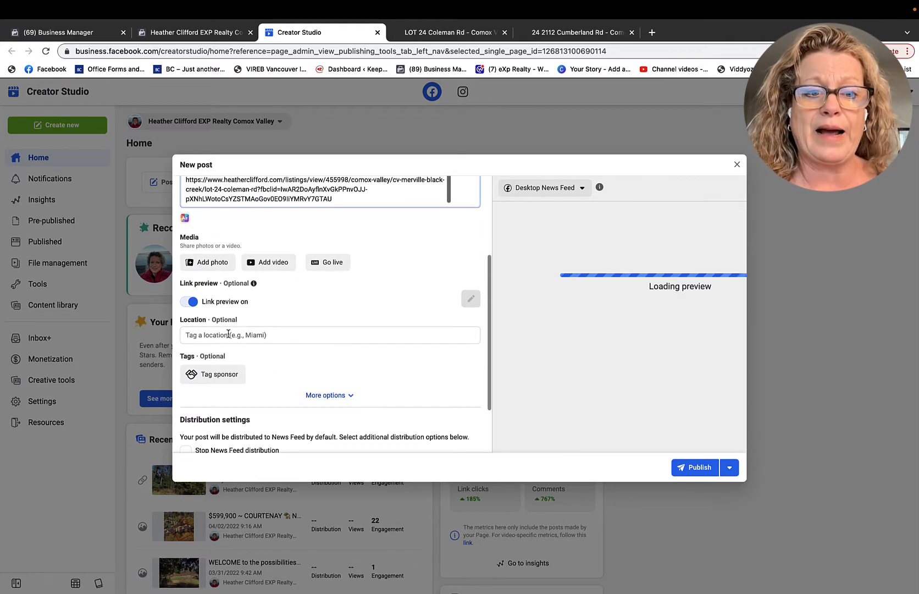
Tag the post's location as Courtenay, British Columbia from the 'courte' suggestions.
{"action": "type", "text": "c"}
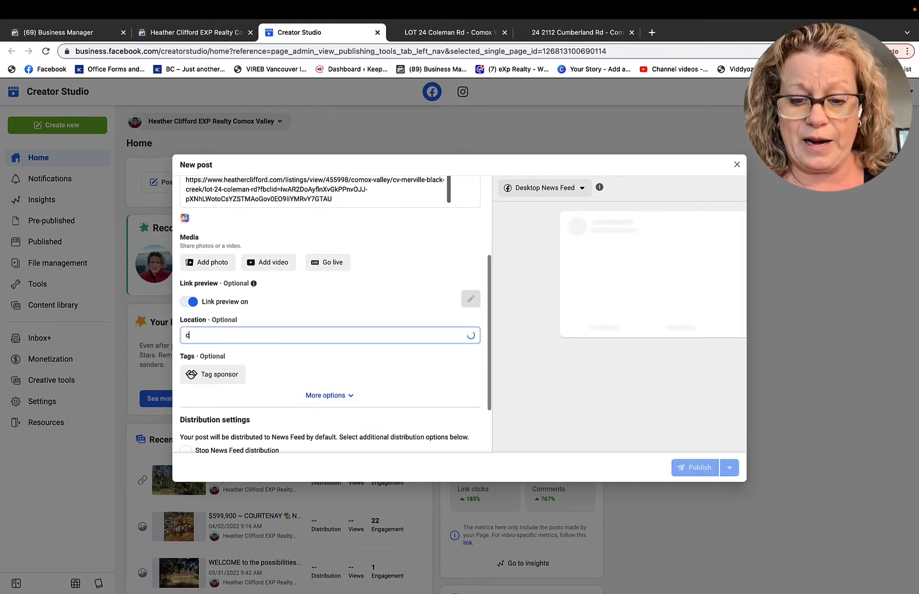
{"action": "type", "text": "ourtenay"}
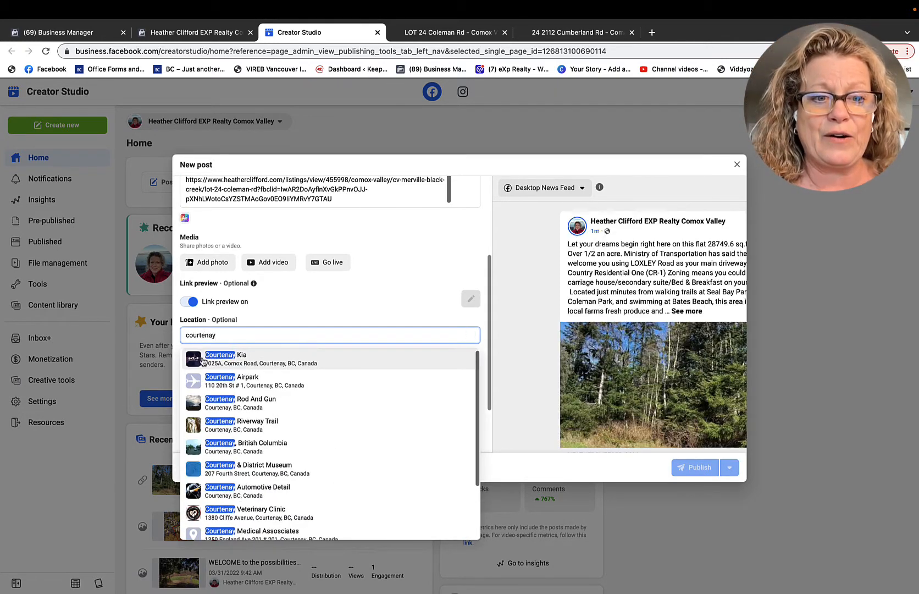
{"action": "mouse_move", "coordinate": [211, 342]}
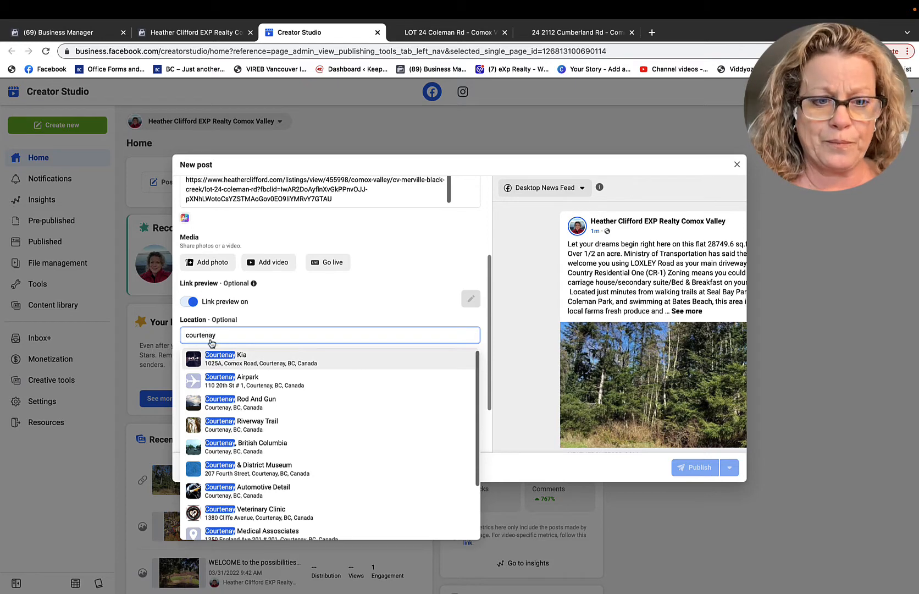
{"action": "left_click", "coordinate": [238, 442]}
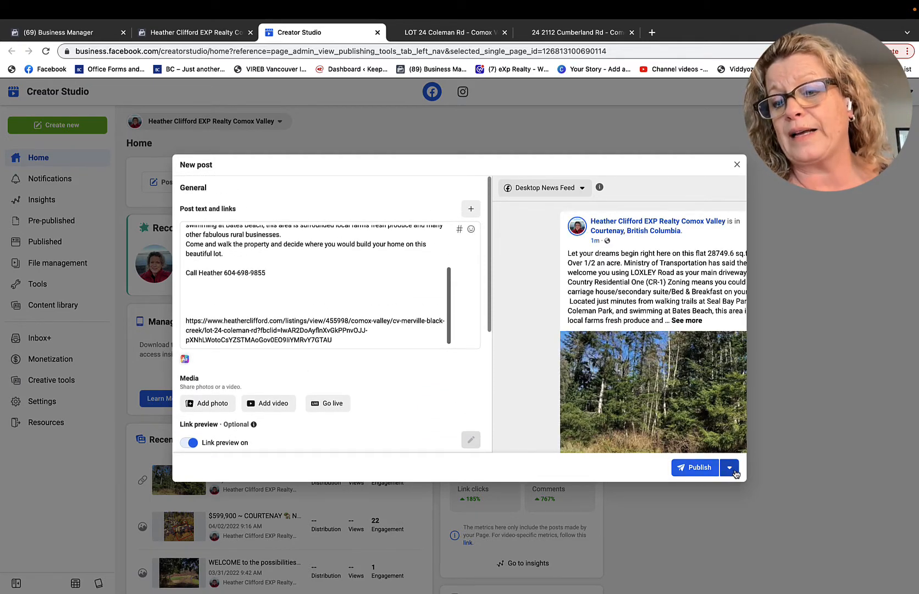
Review the Schedule post, Save as draft and Backdate options, then return to the Facebook page feed.
{"action": "left_click", "coordinate": [729, 467]}
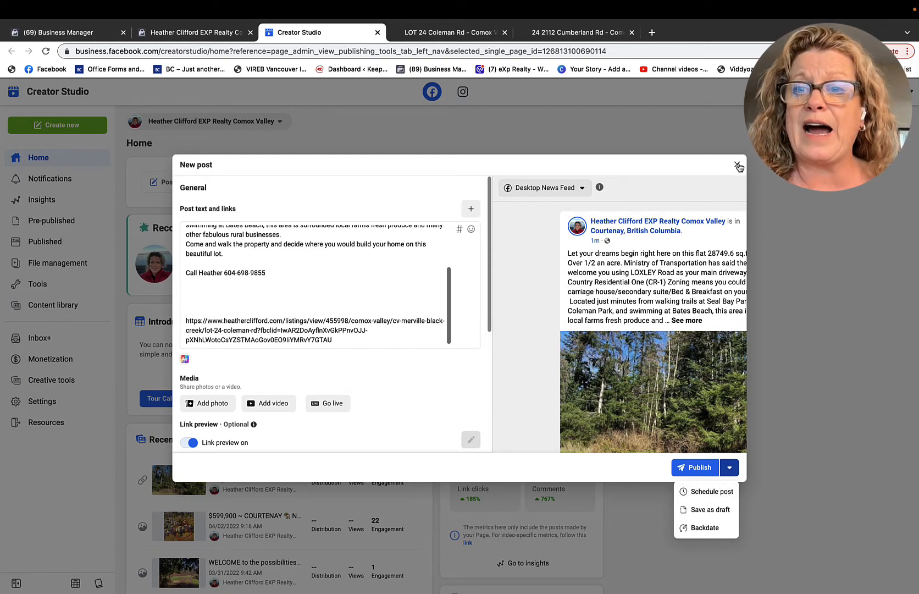
{"action": "left_click", "coordinate": [739, 166]}
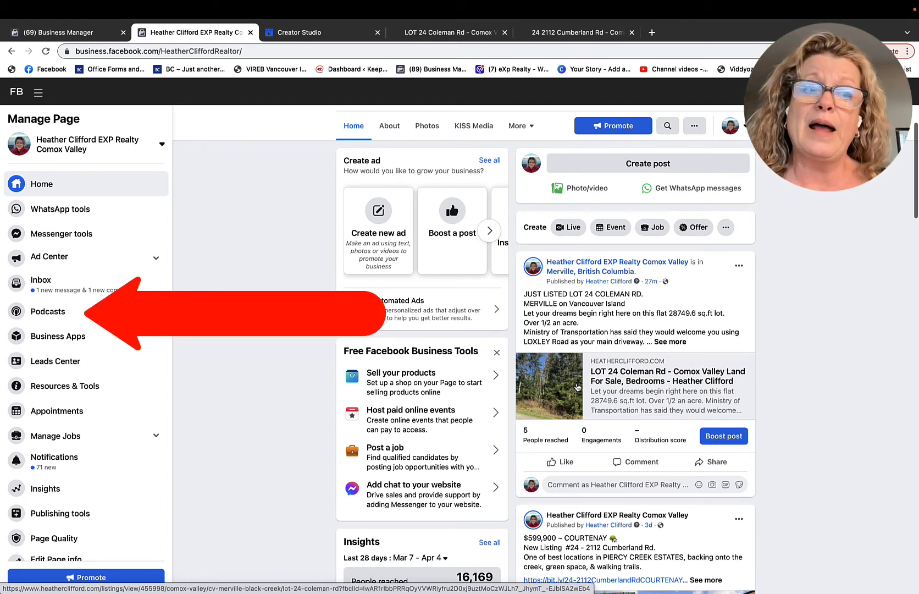
{"action": "scroll", "scroll_direction": "up", "scroll_amount": 3}
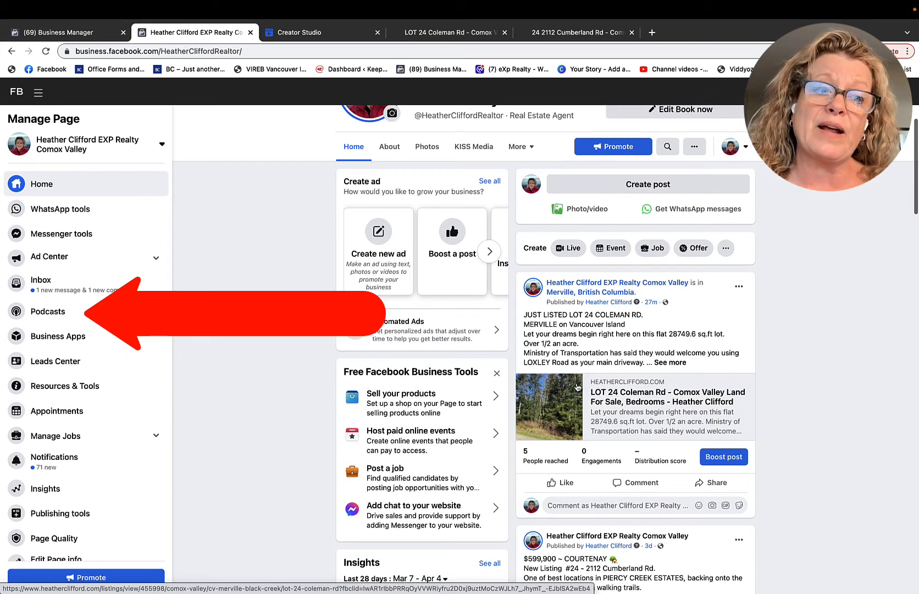